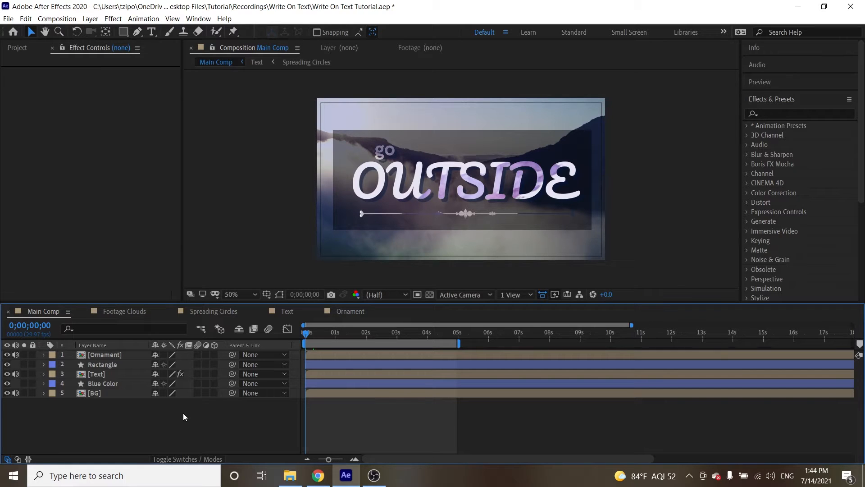
pyautogui.moveTo(93, 422)
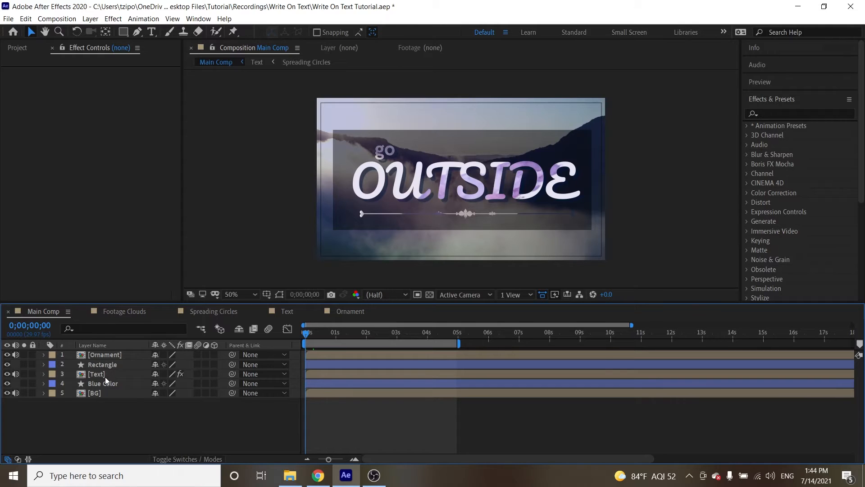
# Step: Switch into the Text composition to start the OUTSIDE written layer's first mask
pyautogui.click(96, 373)
pyautogui.write('OUTSIDE written')
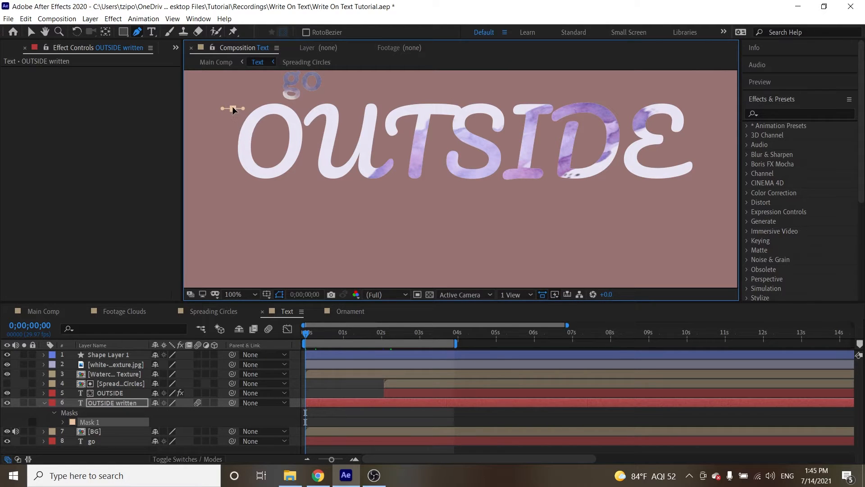
# Step: Trace Mask 1 around the O, then begin Mask 2 curving along the U
pyautogui.moveTo(231, 110); pyautogui.dragTo(245, 141)
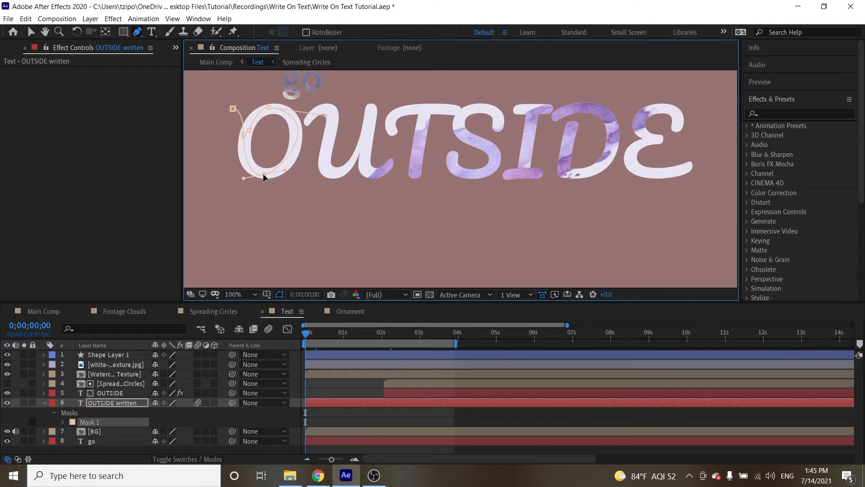
pyautogui.moveTo(286, 174)
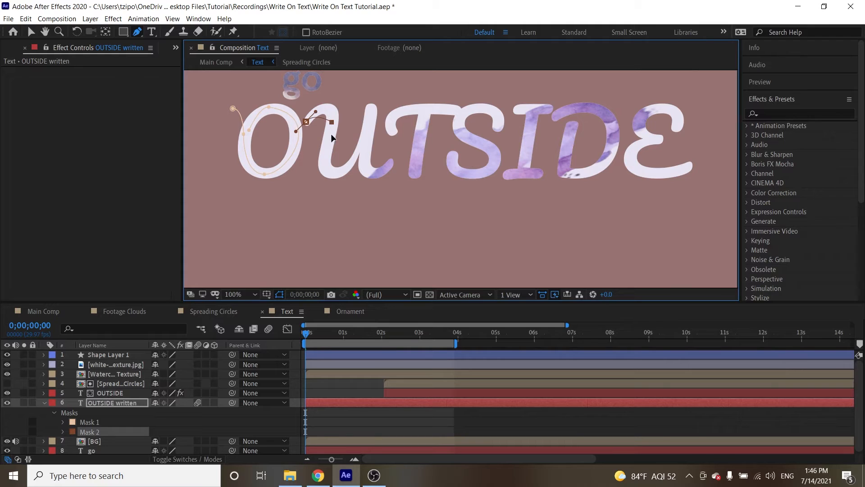
pyautogui.moveTo(315, 119); pyautogui.dragTo(333, 177)
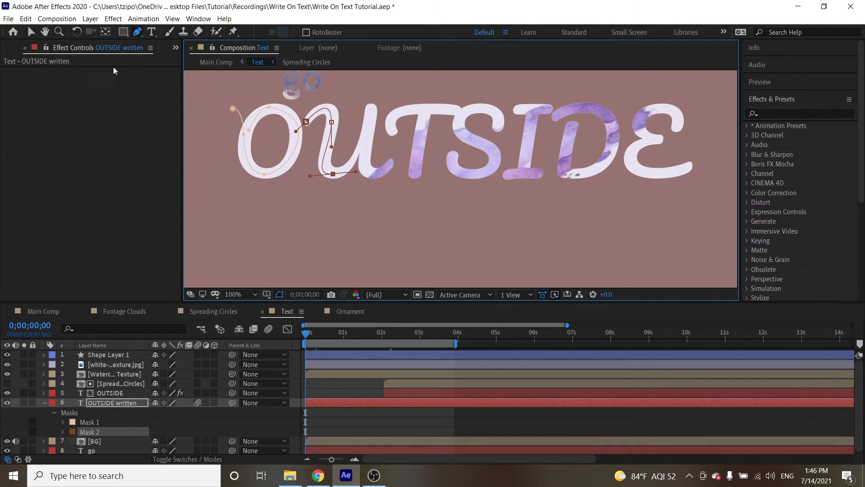
pyautogui.click(26, 48)
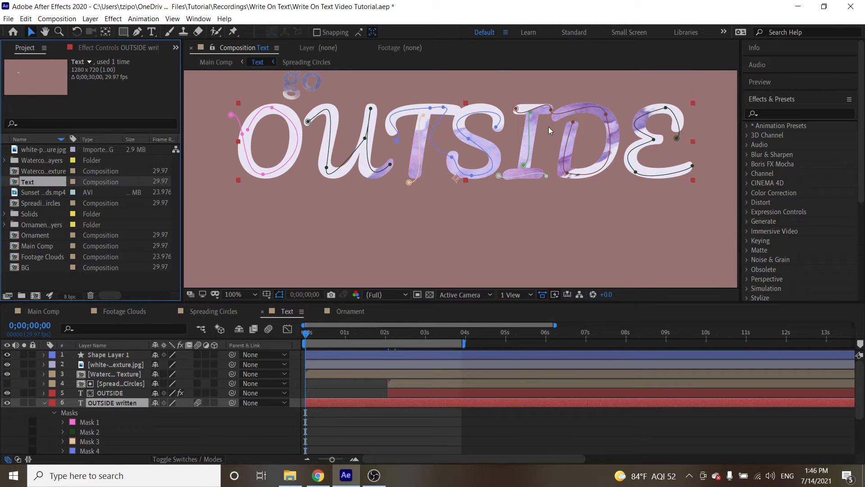
pyautogui.moveTo(439, 153)
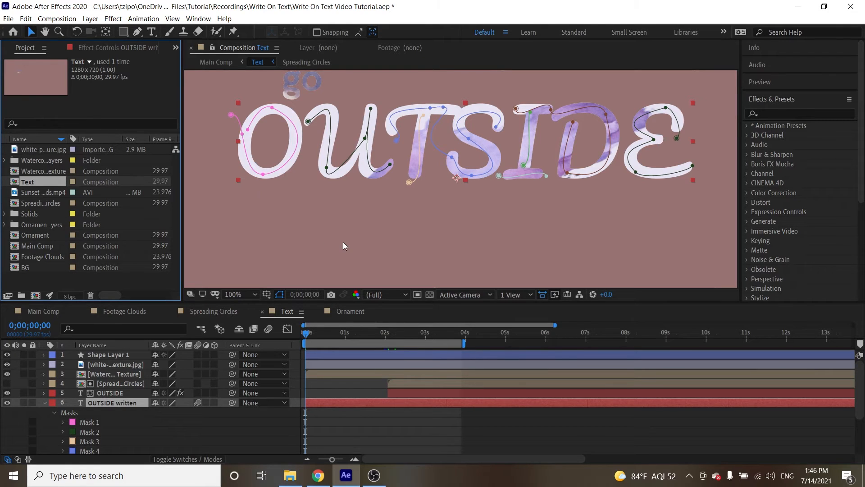
pyautogui.moveTo(217, 104)
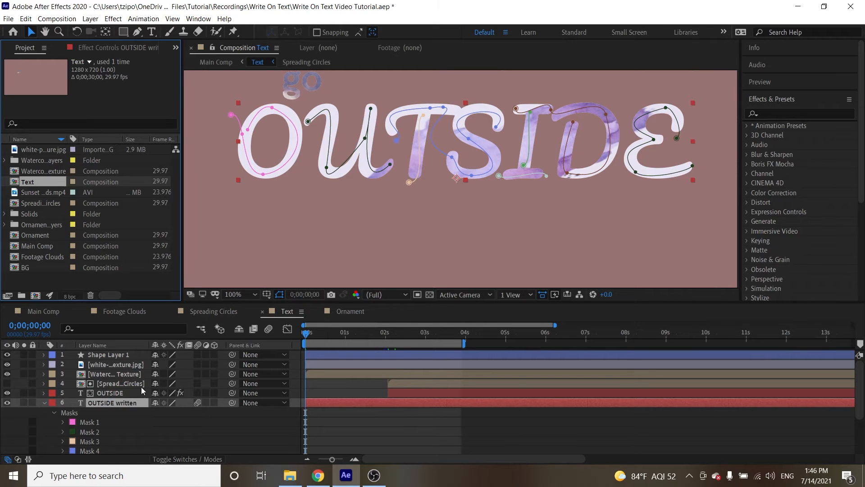
# Step: Apply Effect > Generate > Stroke to the OUTSIDE written layer
pyautogui.click(112, 18)
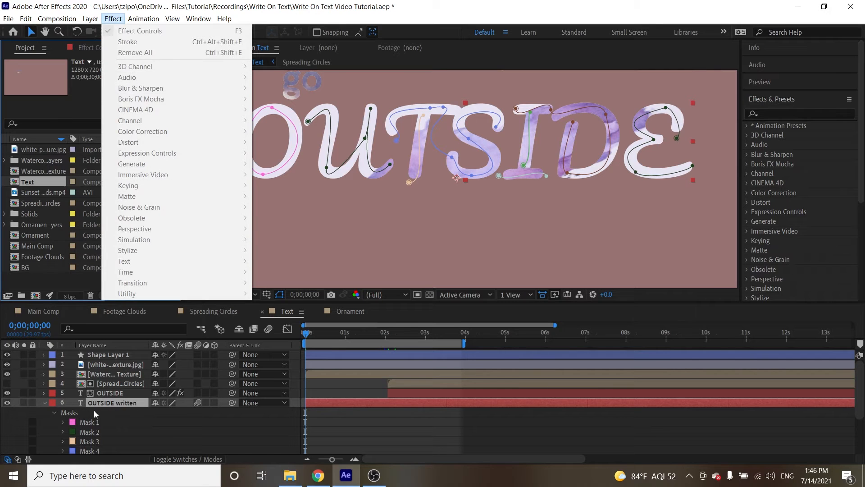
pyautogui.click(112, 18)
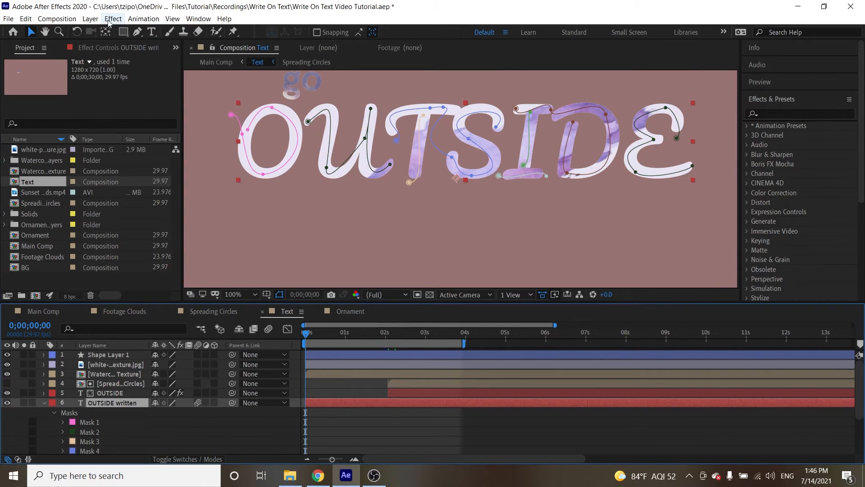
pyautogui.click(112, 18)
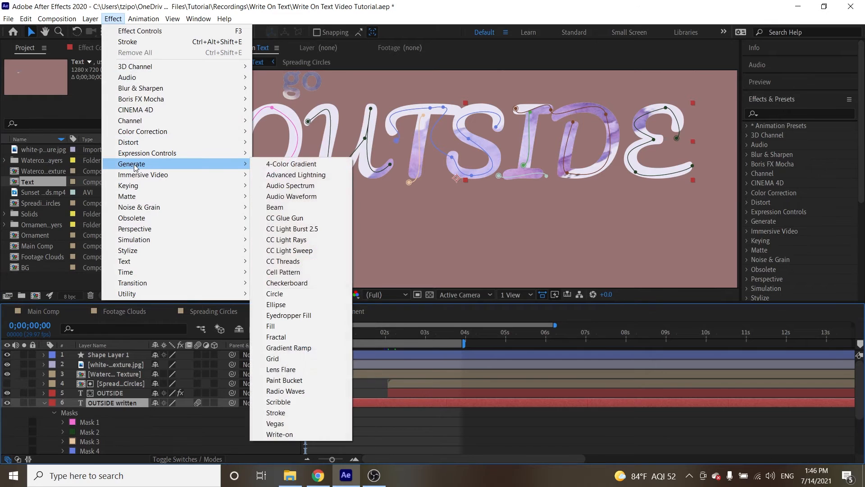
pyautogui.moveTo(276, 412)
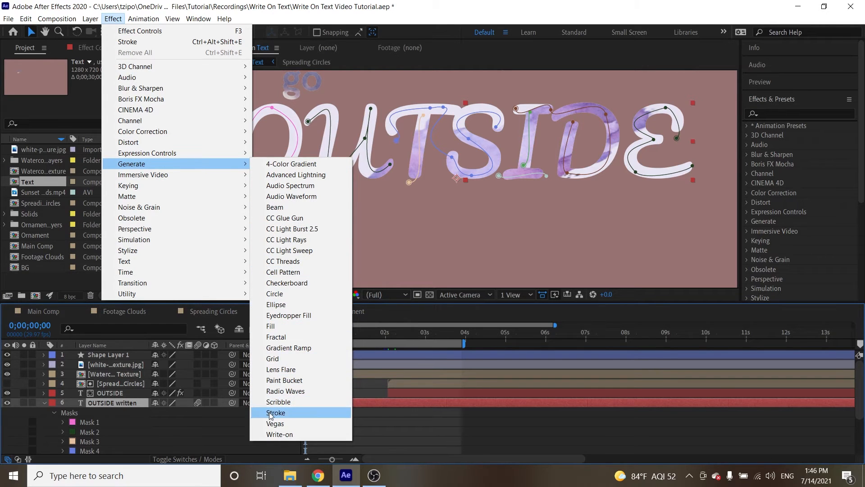
pyautogui.click(276, 412)
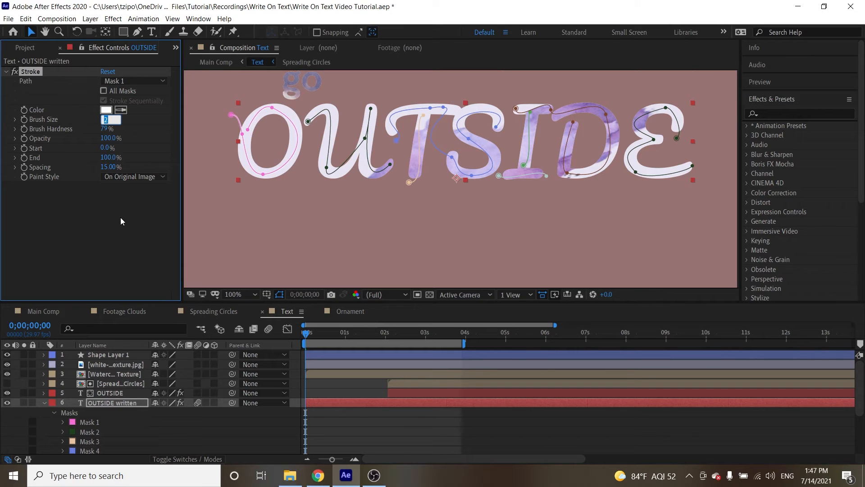
# Step: Set Stroke Brush Size to 35 and Paint Style to Reveal Original Image
pyautogui.write('35.0')
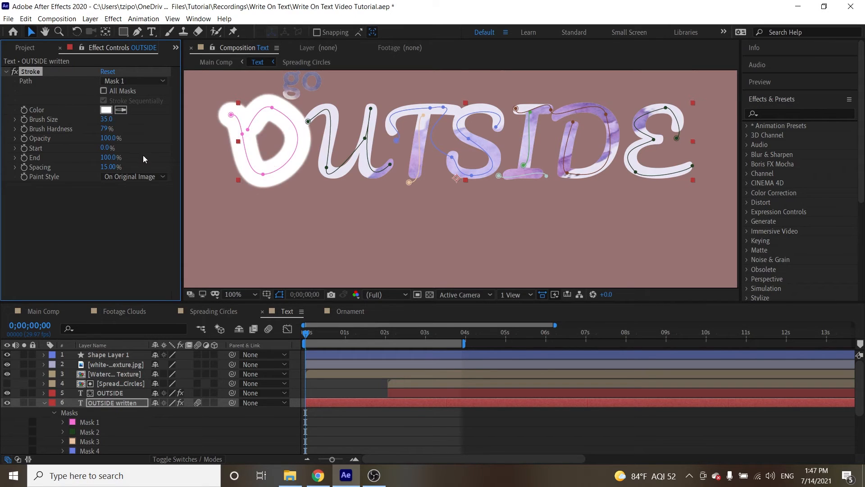
pyautogui.moveTo(142, 228)
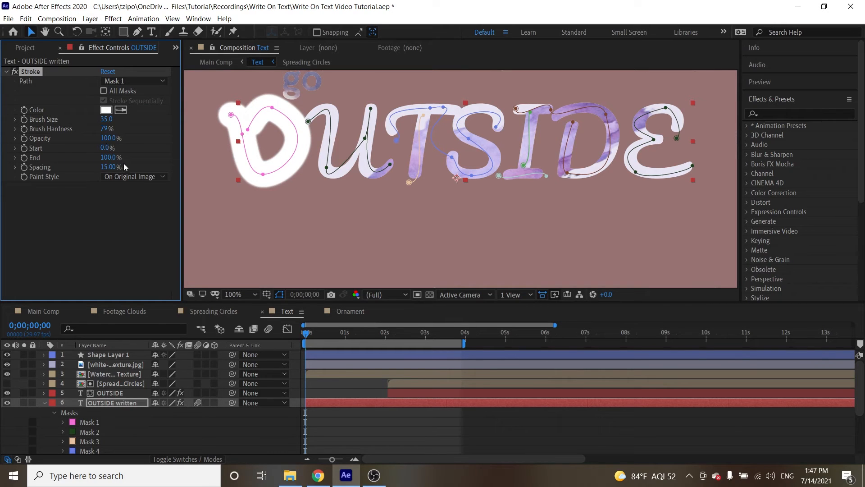
pyautogui.click(134, 176)
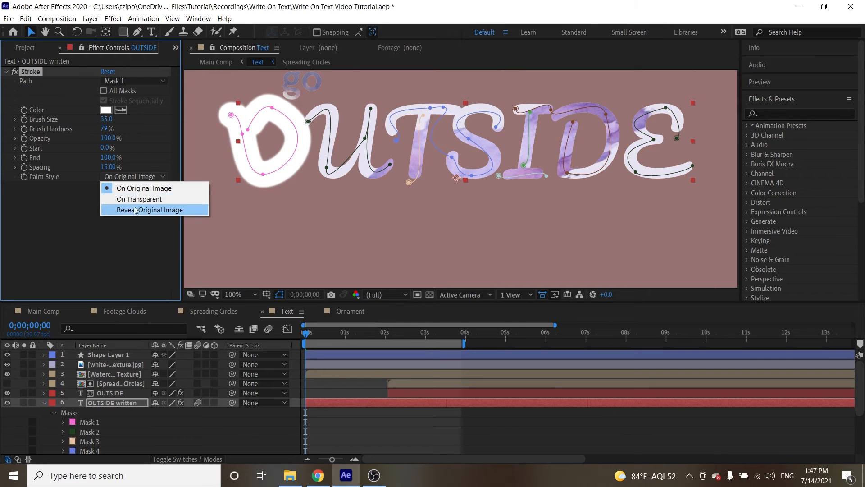
pyautogui.click(149, 210)
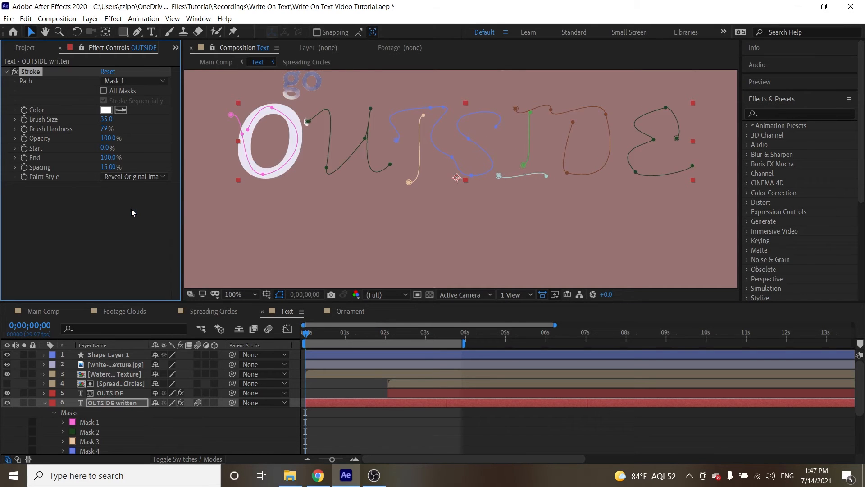
pyautogui.click(103, 91)
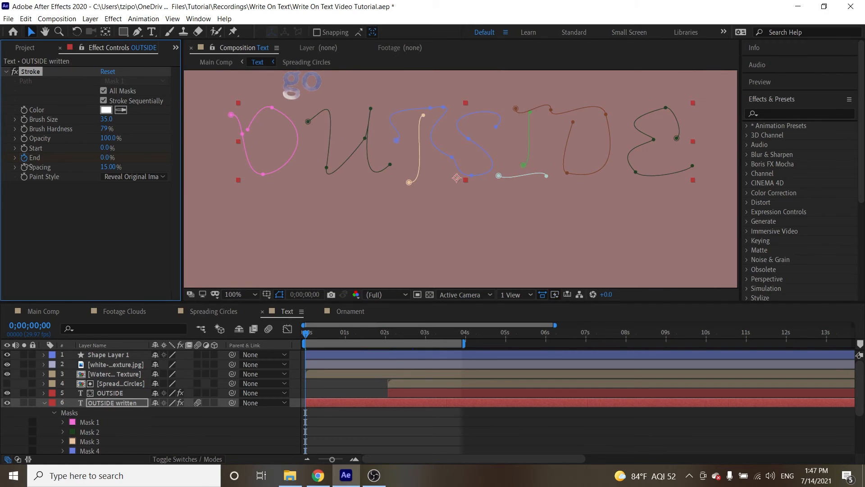
pyautogui.moveTo(170, 311)
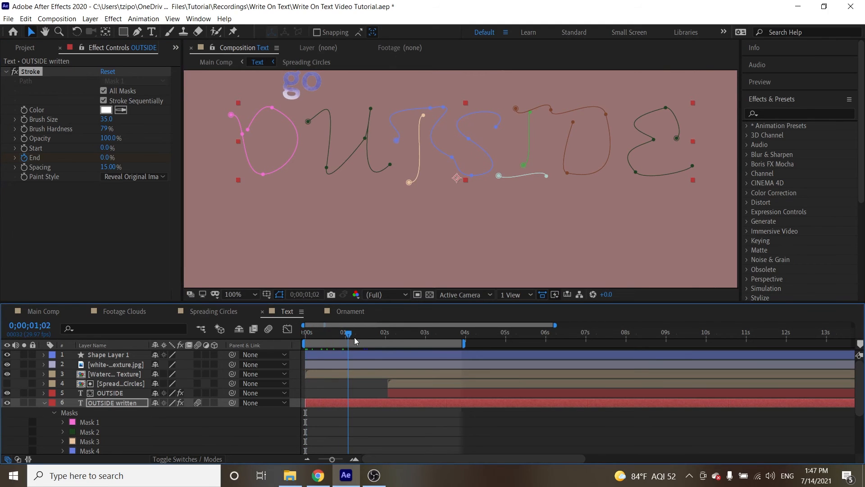
# Step: Keyframe Stroke End to 100% around 1;15 and scrub the timeline to preview the write-on
pyautogui.moveTo(347, 335); pyautogui.dragTo(368, 335)
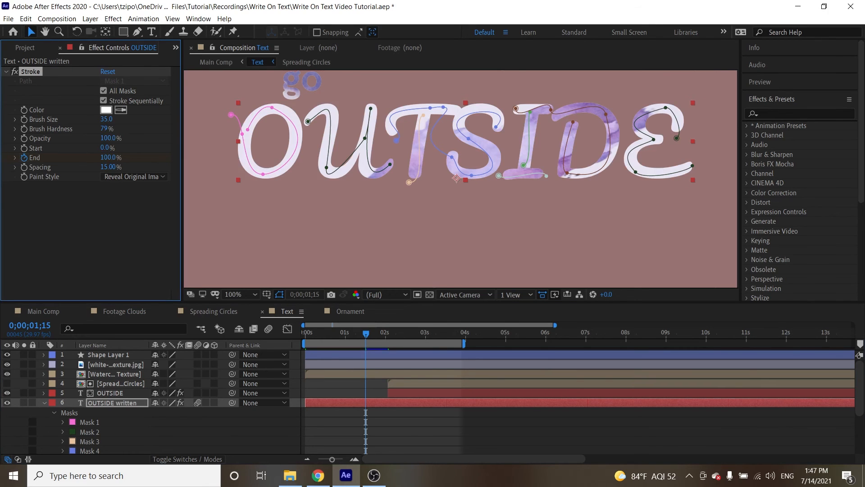
pyautogui.click(306, 332)
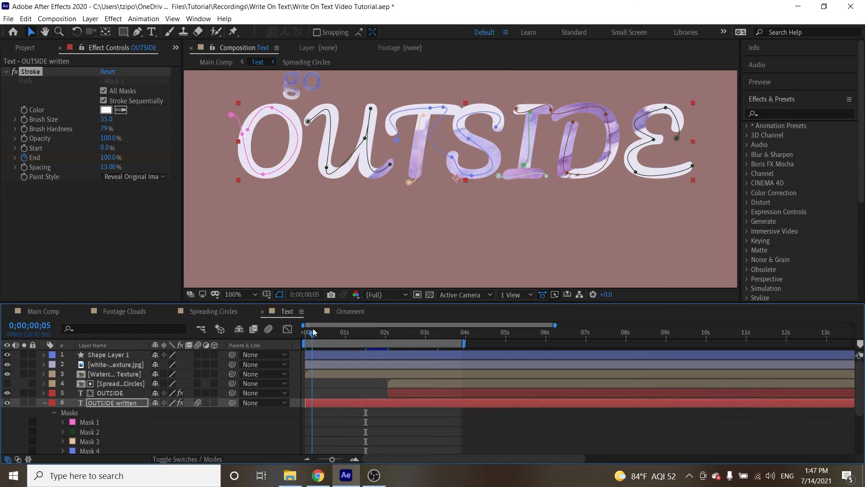
pyautogui.moveTo(304, 325); pyautogui.dragTo(318, 325)
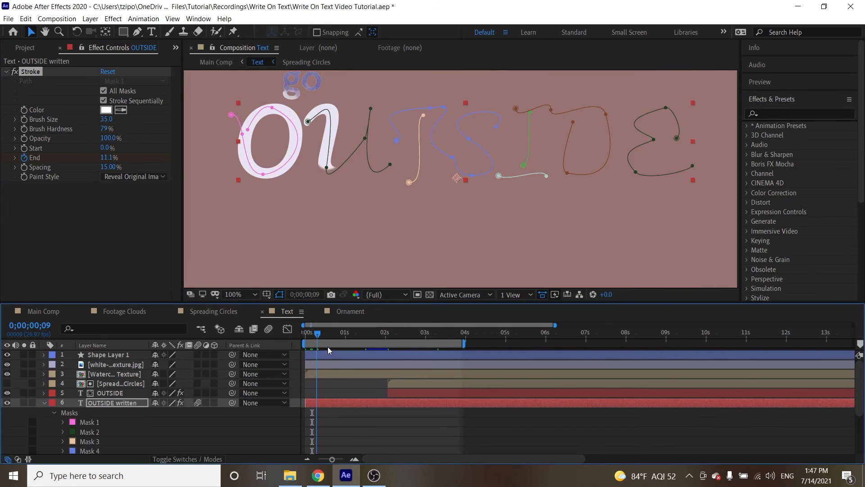
pyautogui.moveTo(317, 333); pyautogui.dragTo(372, 332)
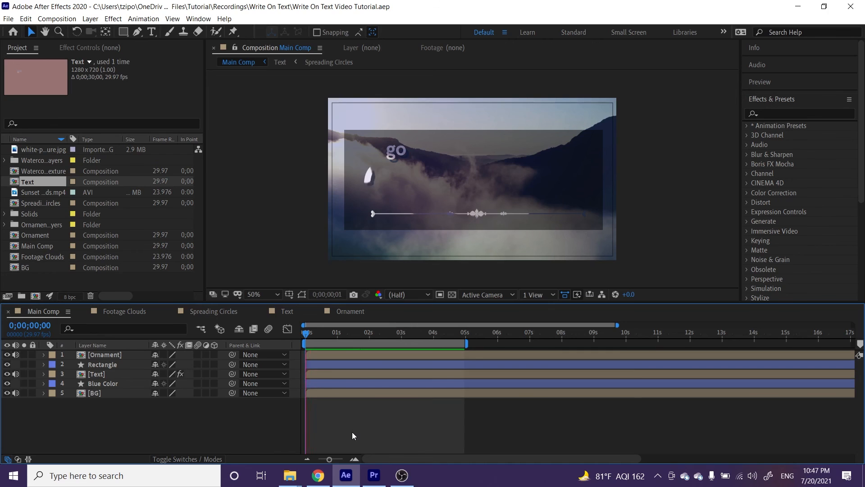
# Step: Preview the main comp with OUTSIDE writing itself on over the background
pyautogui.click(370, 333)
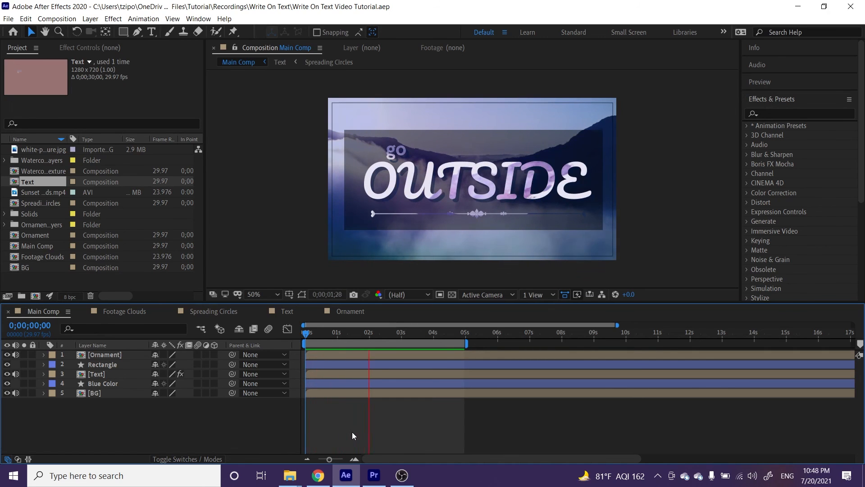